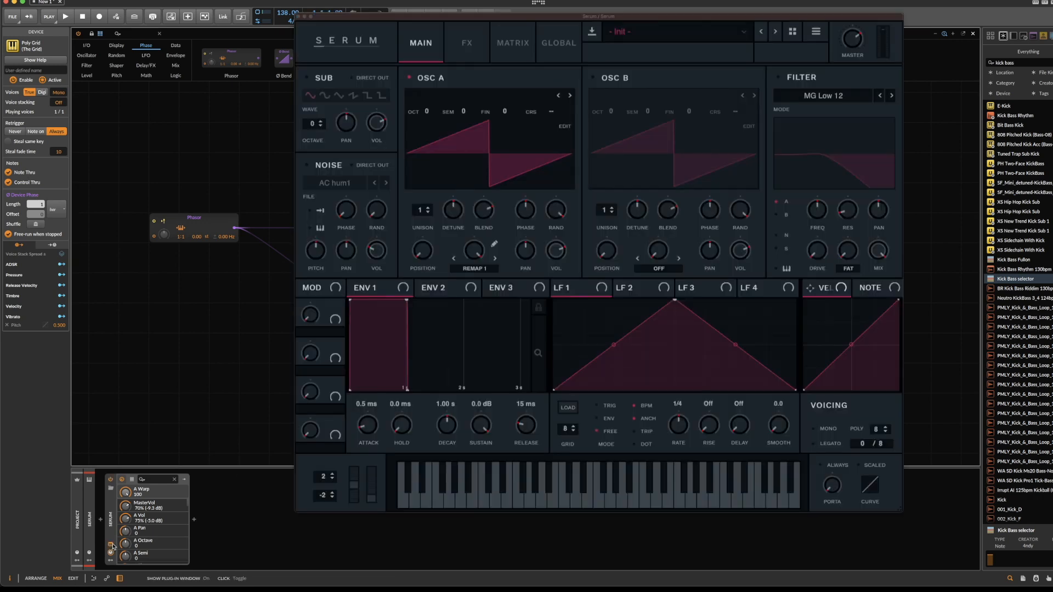
# Open Serum's OSC A Remap 1 curve editor and add a point to bend the curve
pyautogui.click(473, 261)
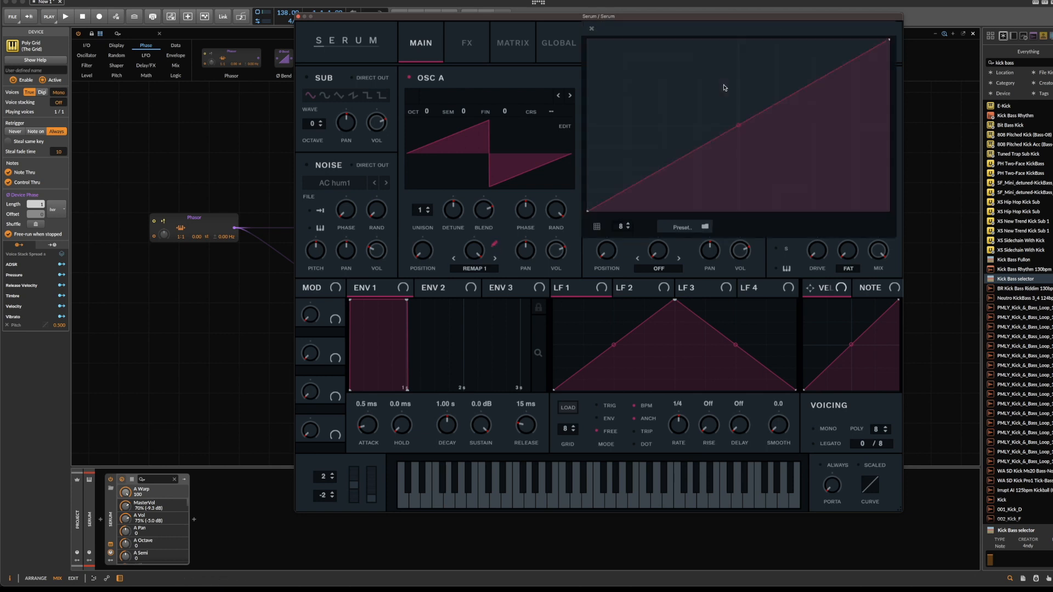
pyautogui.moveTo(778, 87)
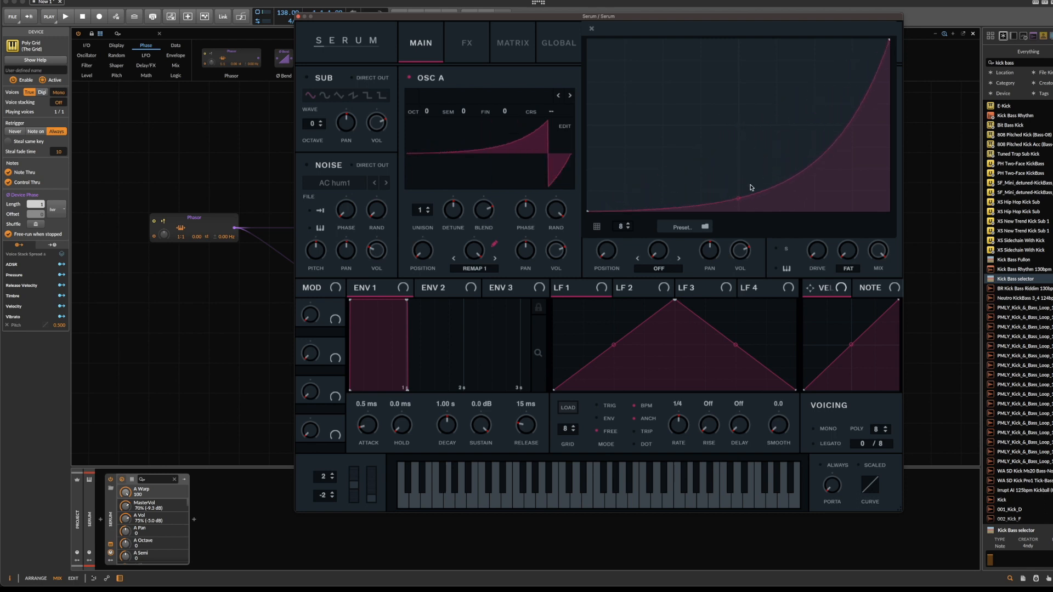
pyautogui.moveTo(704, 176)
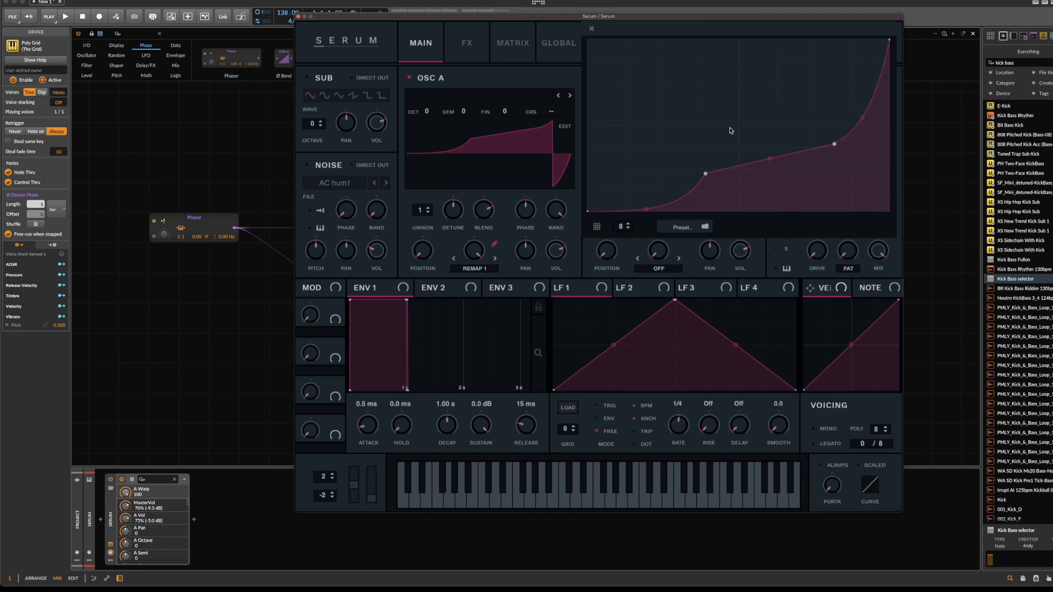
pyautogui.click(590, 28)
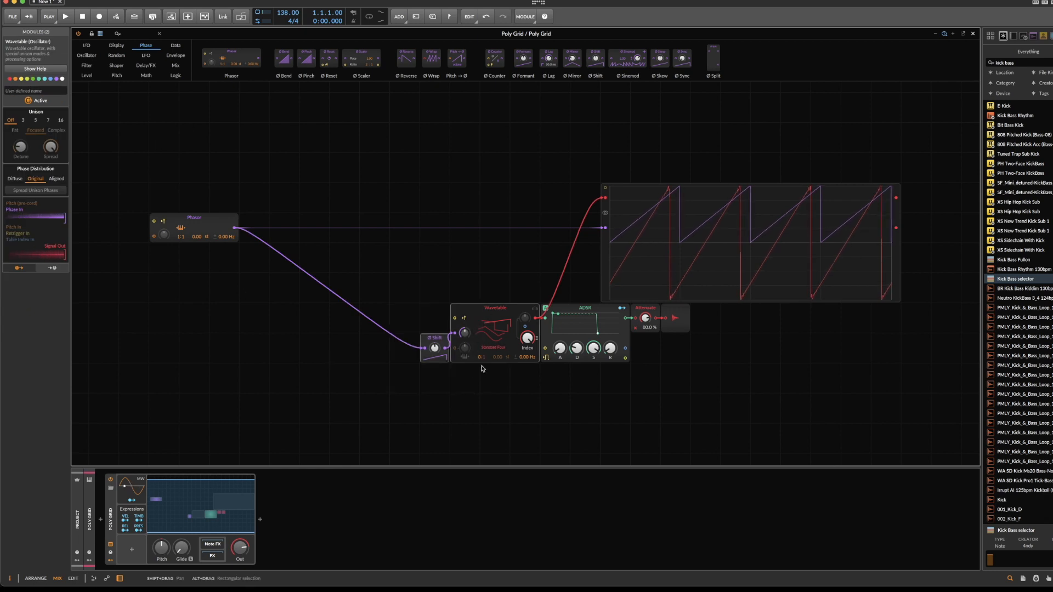
pyautogui.moveTo(415, 316)
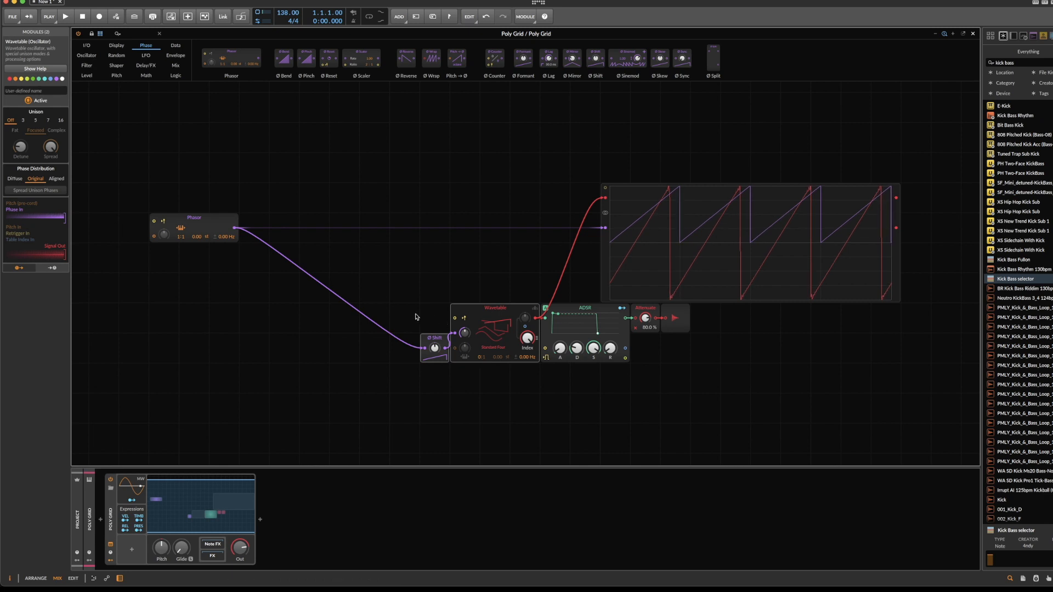
# Select the Phasor module and list the Shaper modules in the browser
pyautogui.click(194, 225)
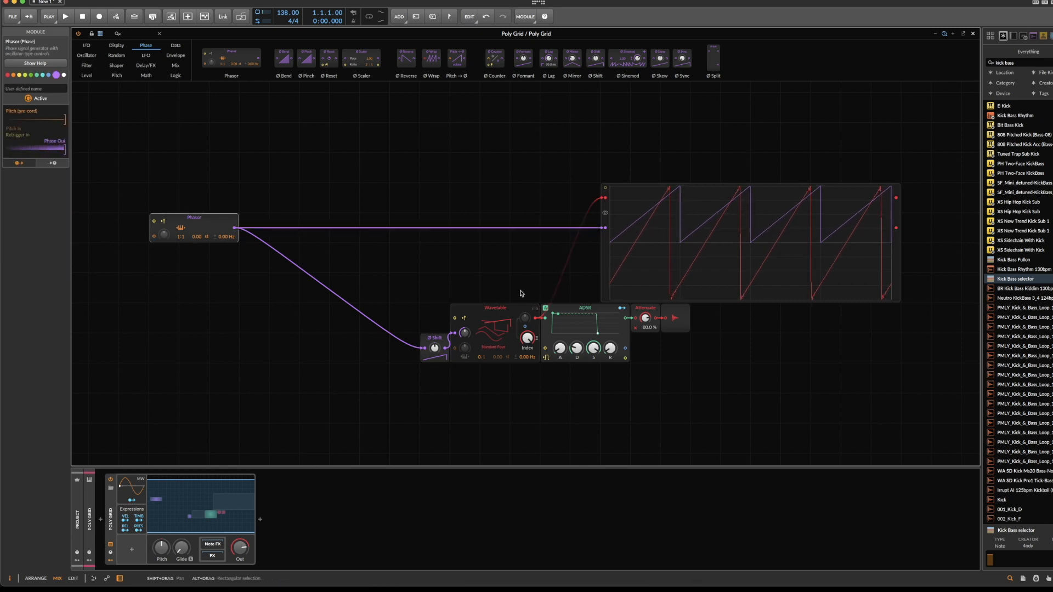
pyautogui.moveTo(195, 138)
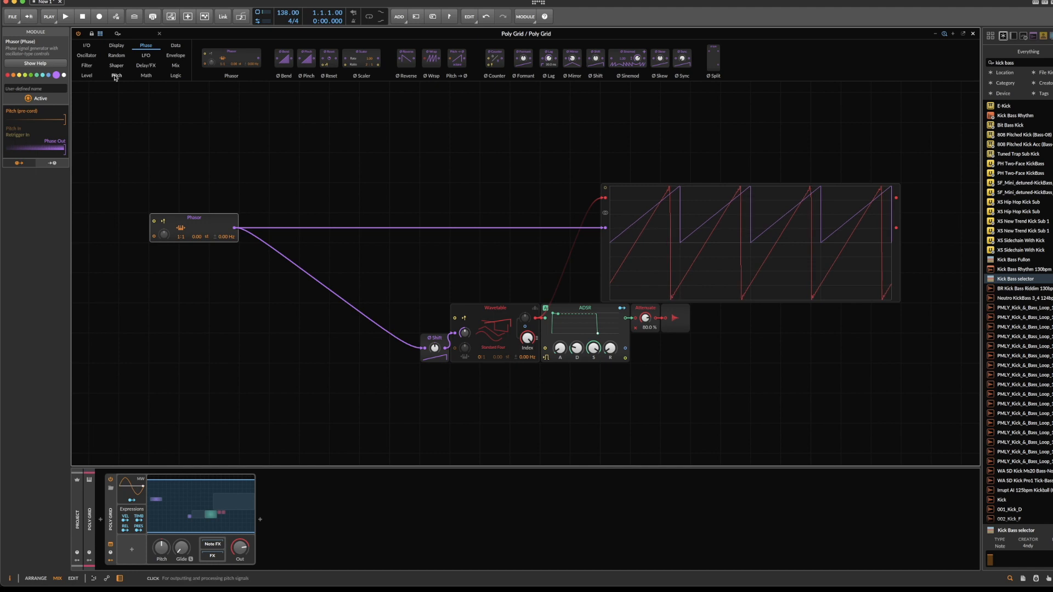
pyautogui.click(116, 65)
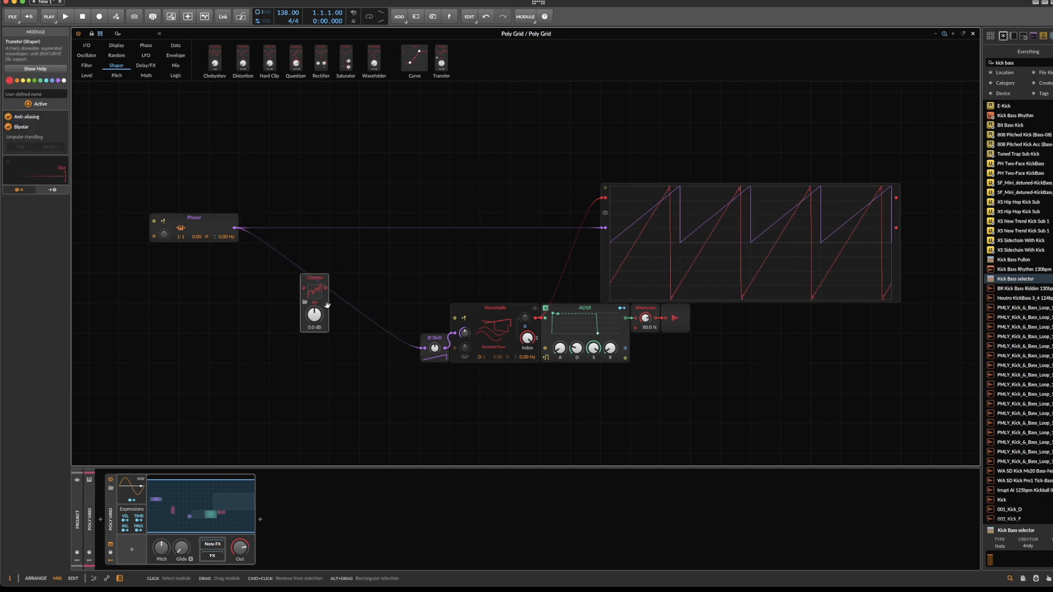
# Reset the Transfer module's curve to a straight line via its context menu
pyautogui.rightClick(316, 289)
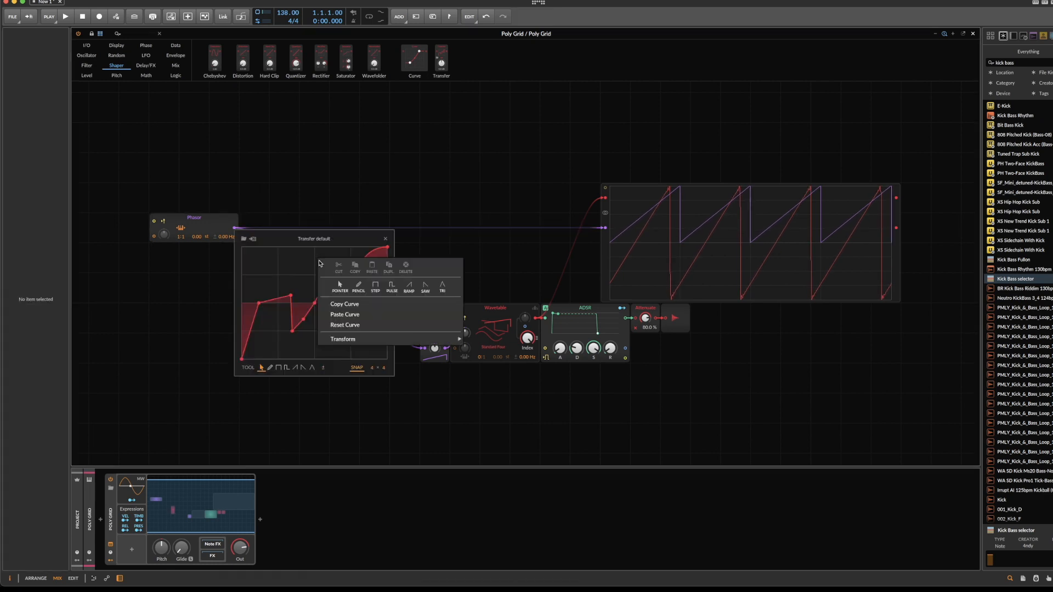
pyautogui.click(344, 325)
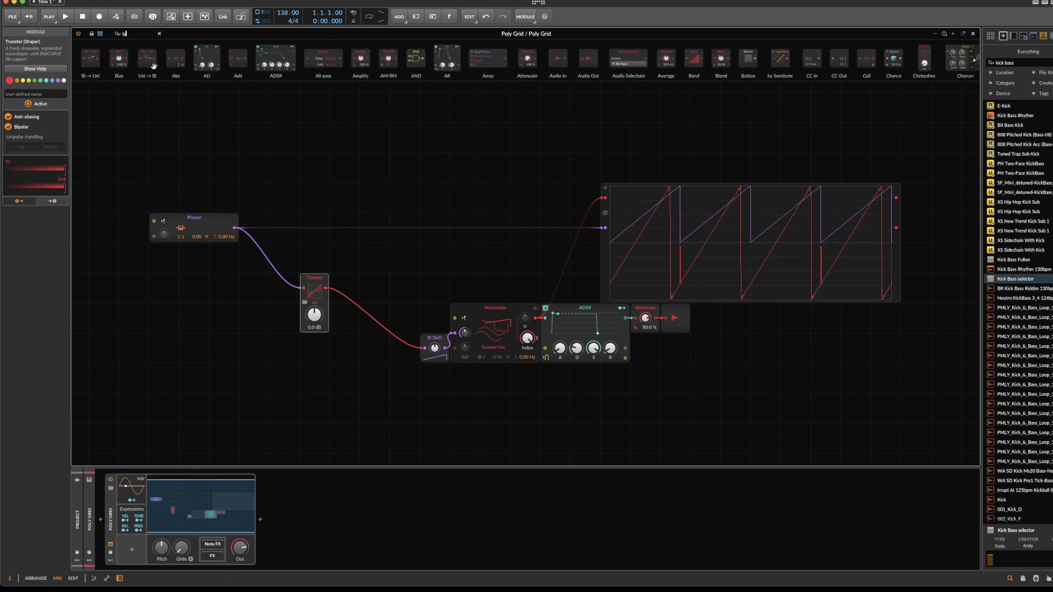
pyautogui.moveTo(91, 57)
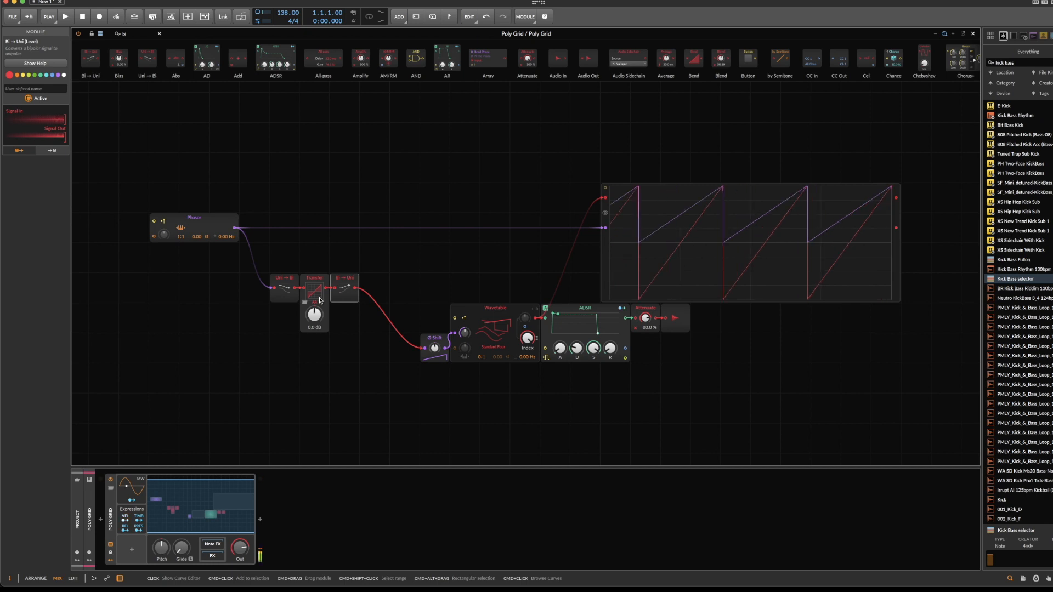
pyautogui.moveTo(540, 321)
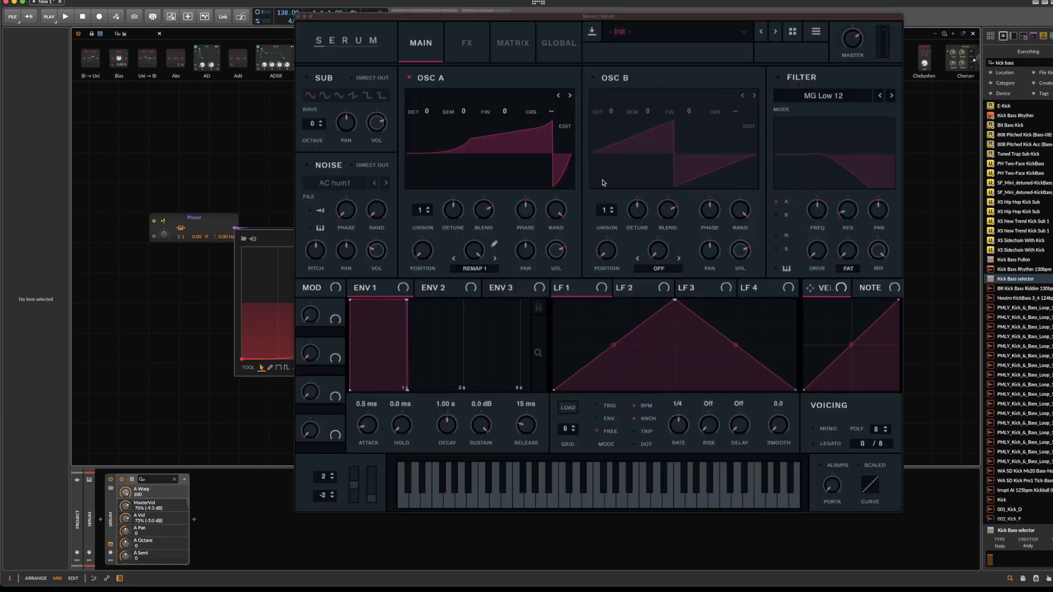
# Set Serum's OSC A warp mode to Remap 1 and show its exponential curve
pyautogui.click(472, 269)
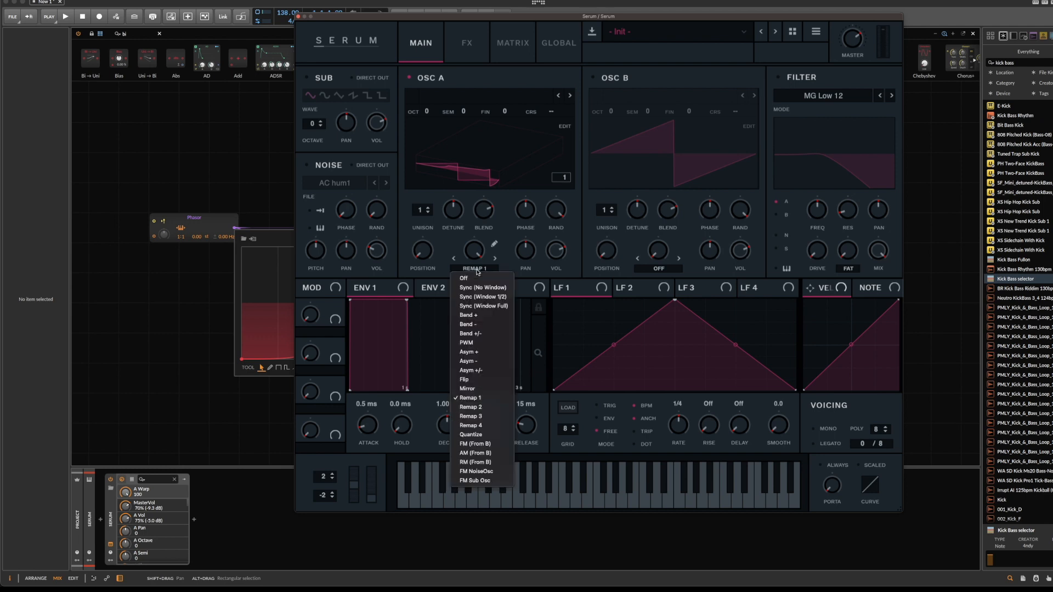
pyautogui.click(470, 398)
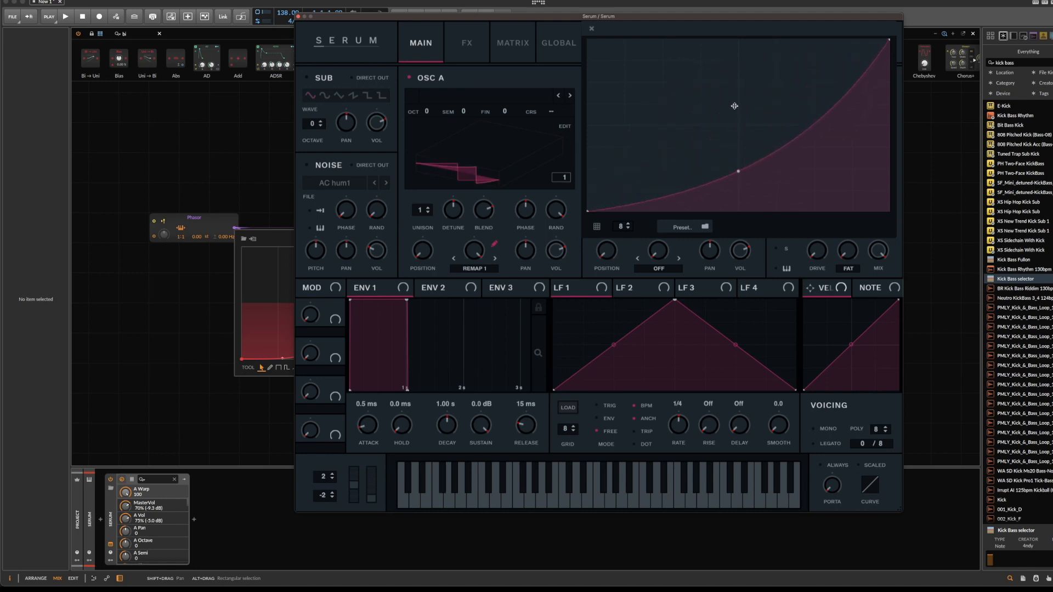
pyautogui.click(591, 27)
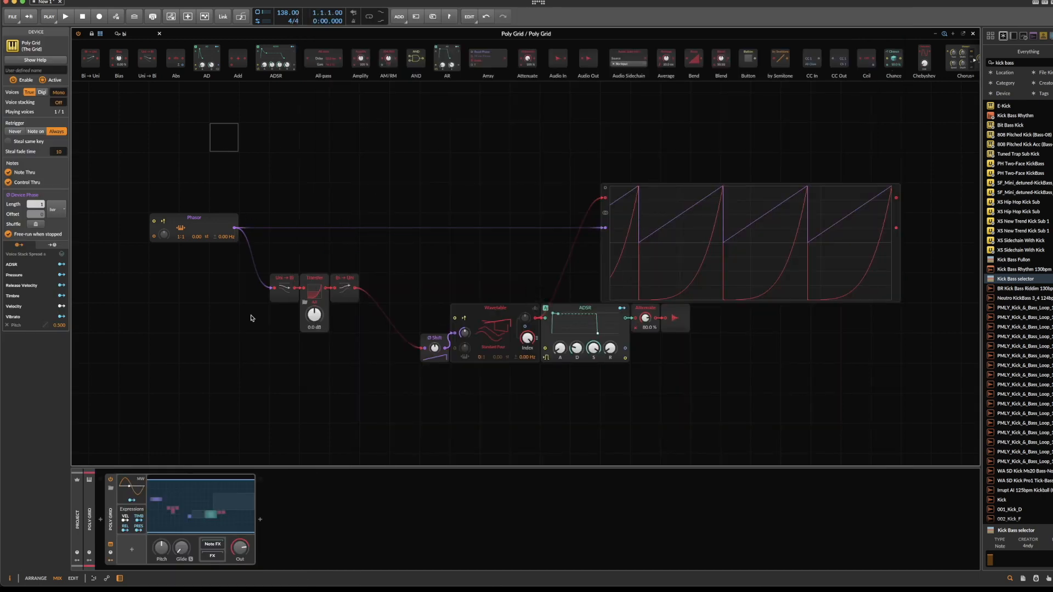
# Edit the Transfer curve into an exponential bend and compare it against the Phasor ramp
pyautogui.click(193, 217)
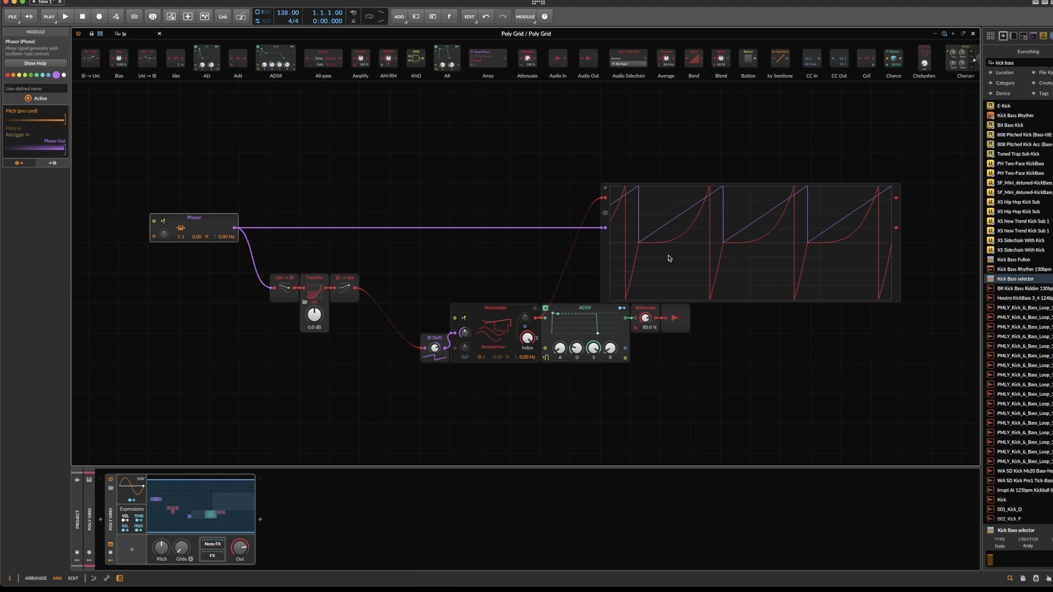
pyautogui.doubleClick(313, 290)
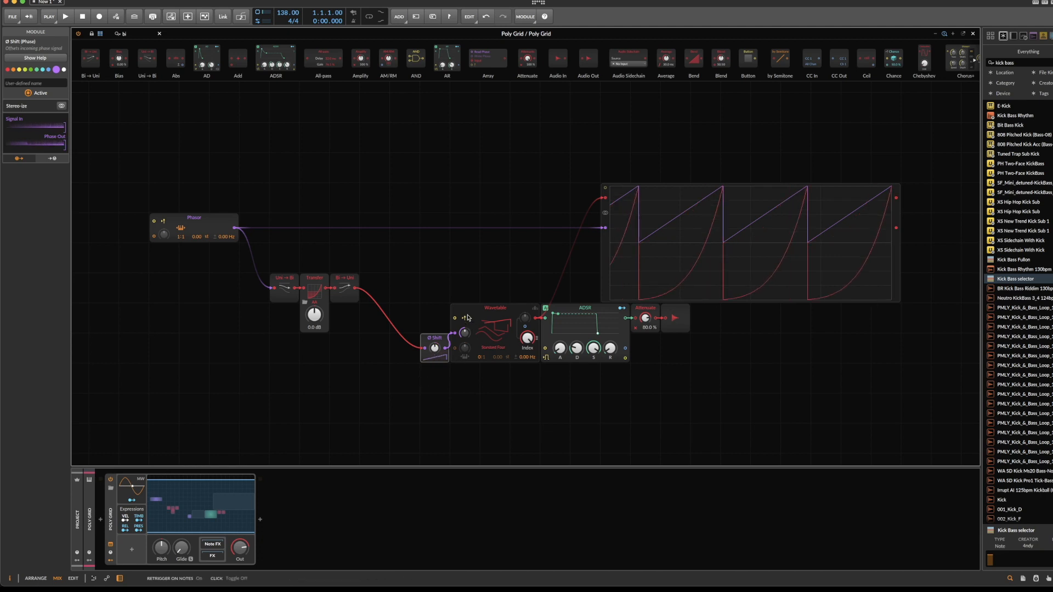
pyautogui.moveTo(465, 320)
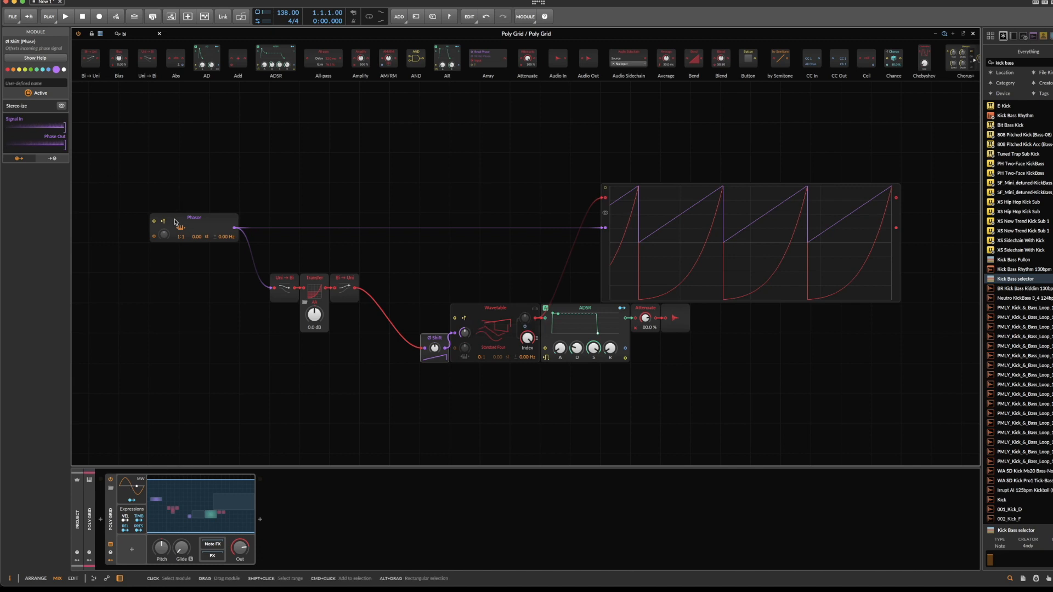
pyautogui.click(194, 223)
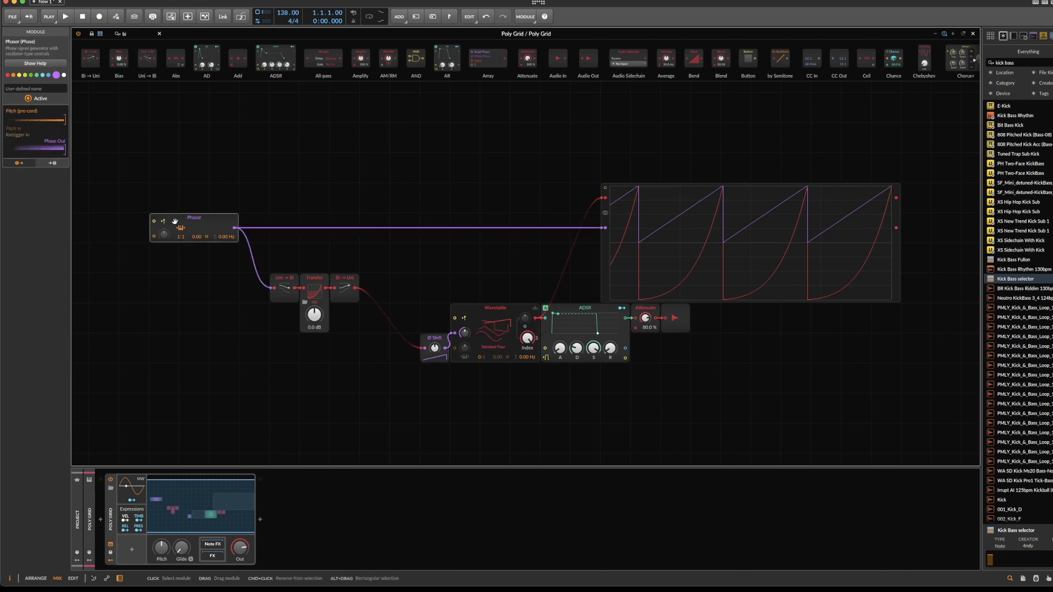
pyautogui.moveTo(156, 222)
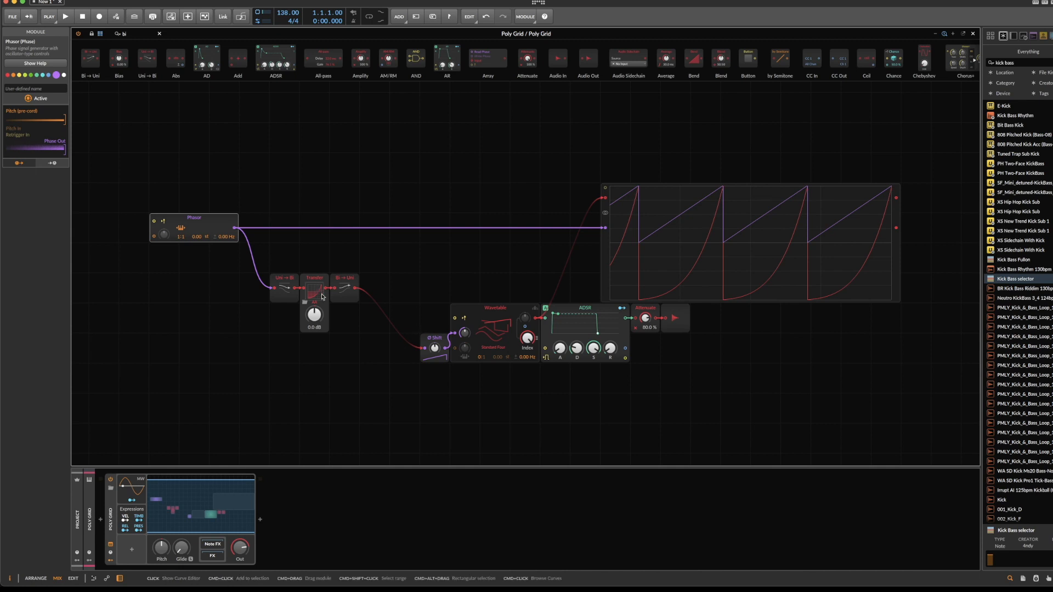
pyautogui.moveTo(314, 306)
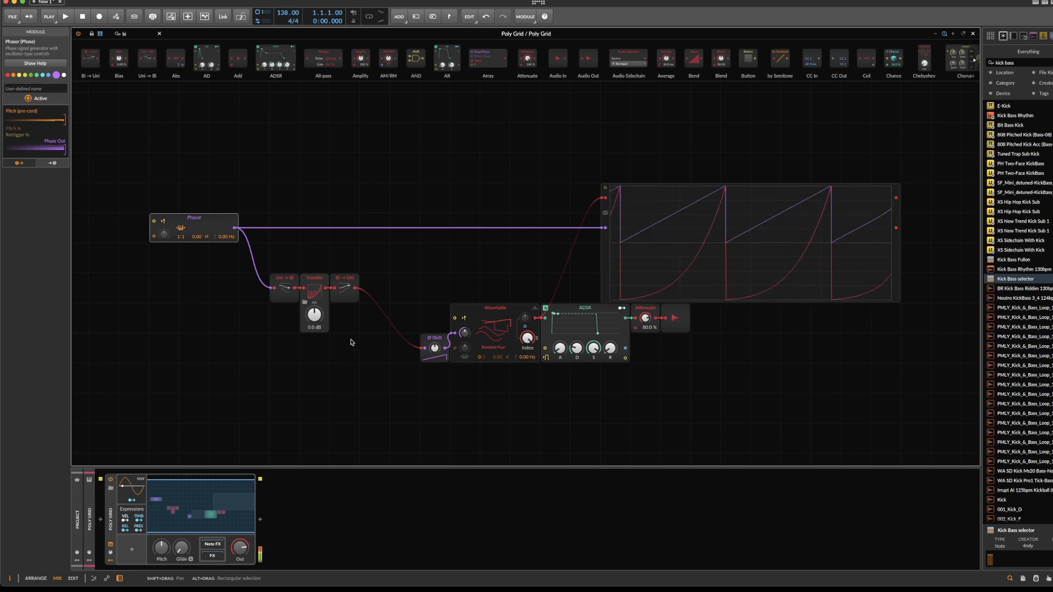
# Replace the Transfer curve with the Spicy-Sine II preset from the curve browser
pyautogui.click(314, 277)
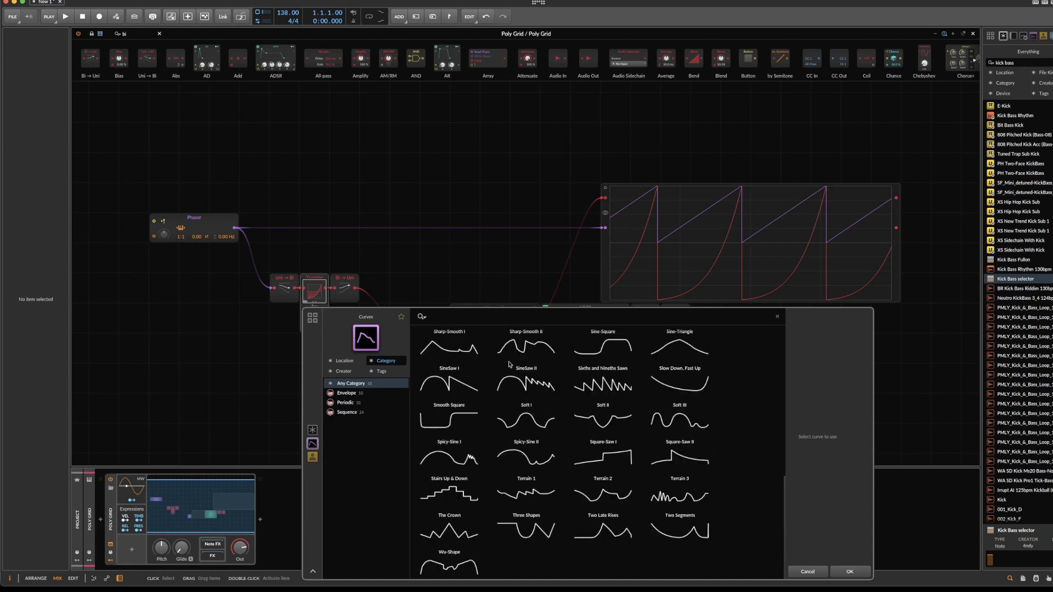
pyautogui.click(526, 454)
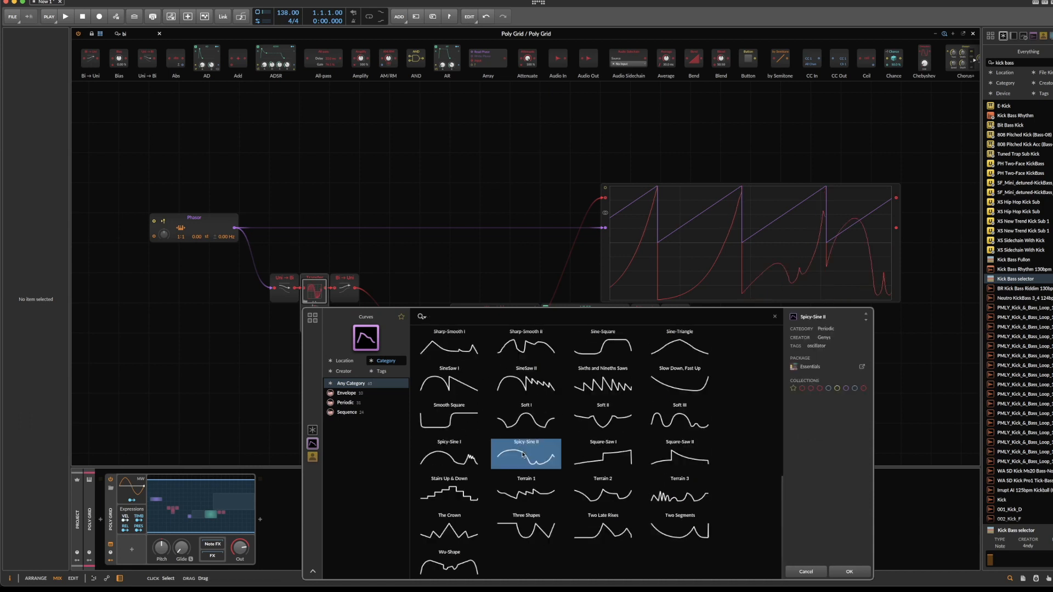
pyautogui.click(848, 572)
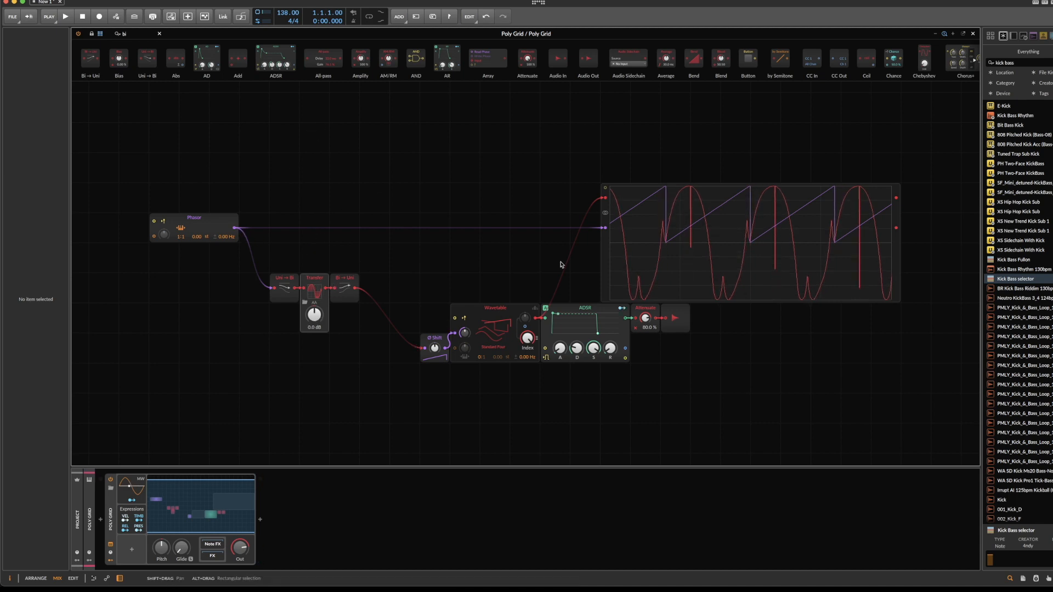
# Select the Transfer module and list the Phase category modules in the browser
pyautogui.click(314, 278)
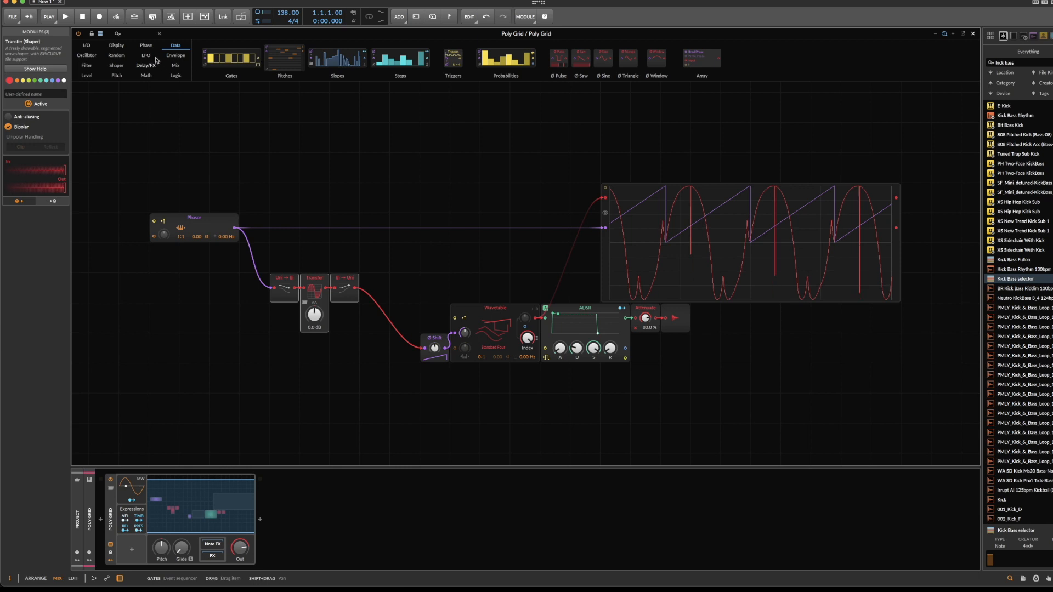
pyautogui.click(144, 45)
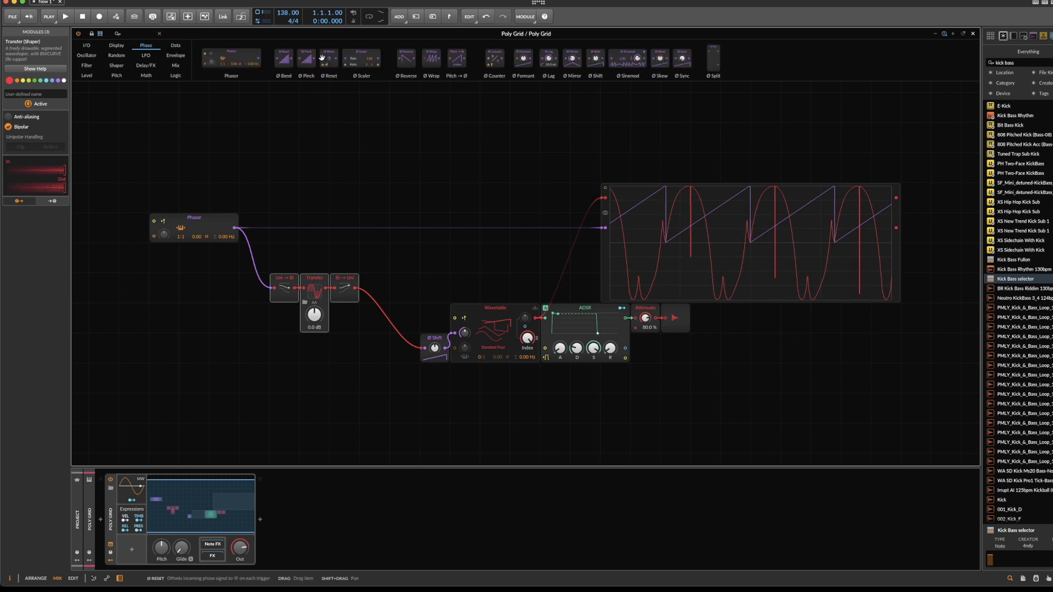